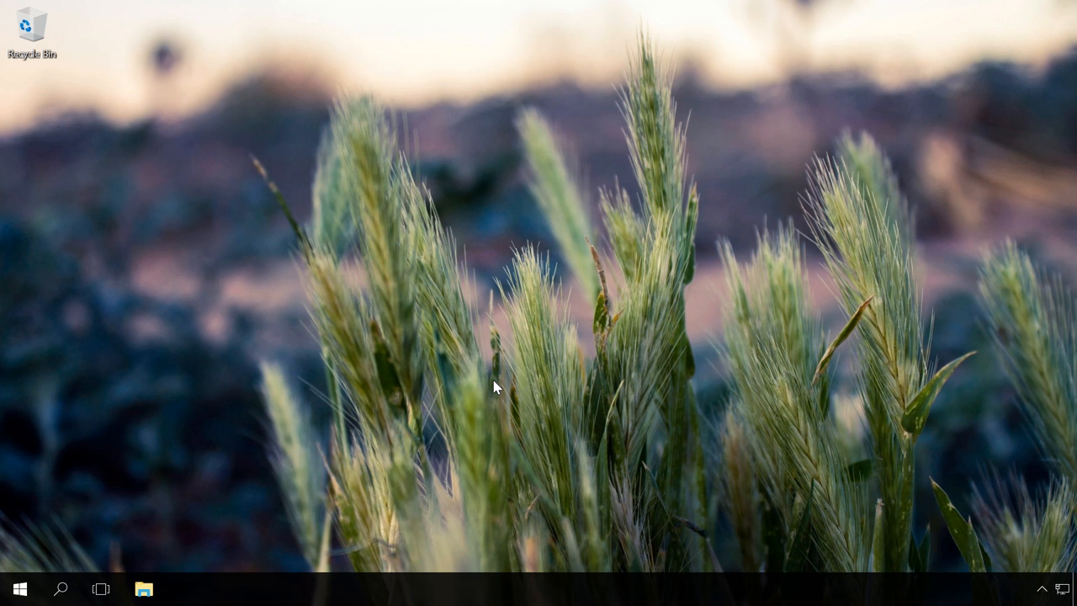
mouse_move(431, 295)
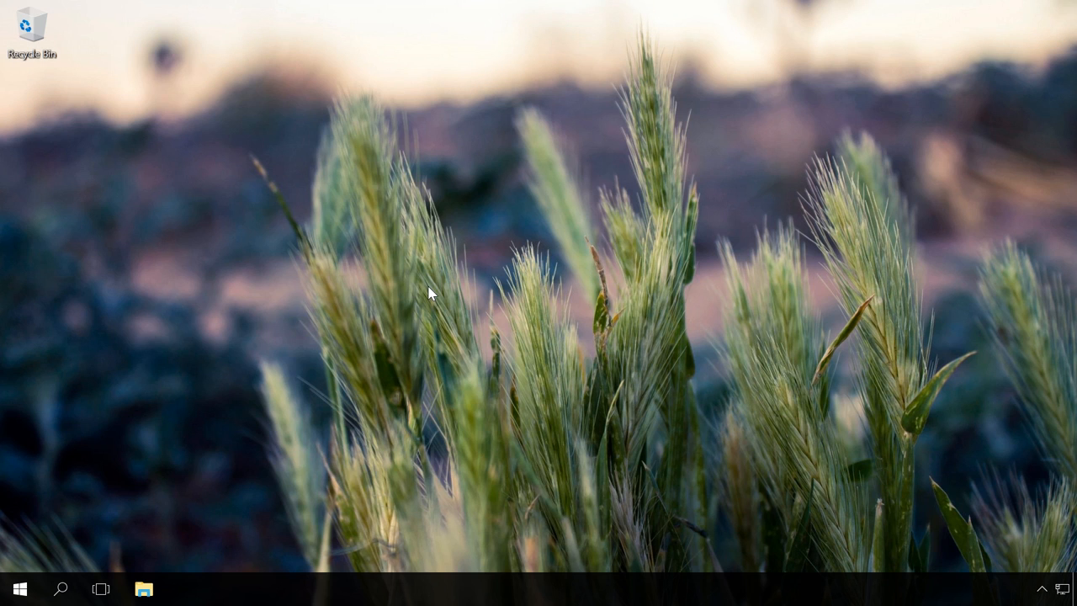
- Confirm Standard SATA AHCI Controller appears under IDE ATA/ATAPI controllers in Device Manager, then close it
right_click(20, 588)
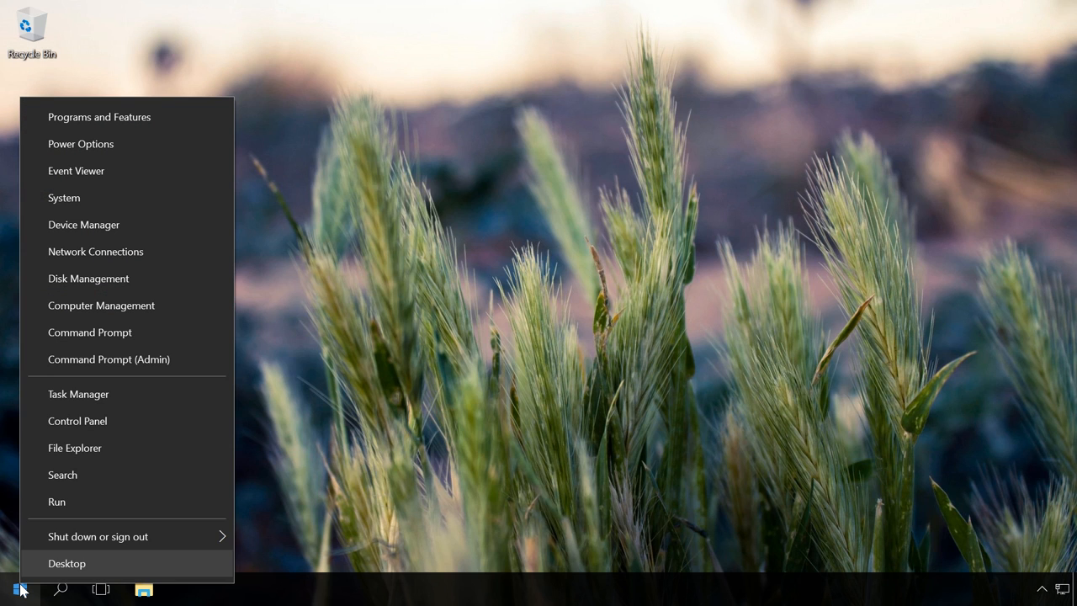
click(66, 562)
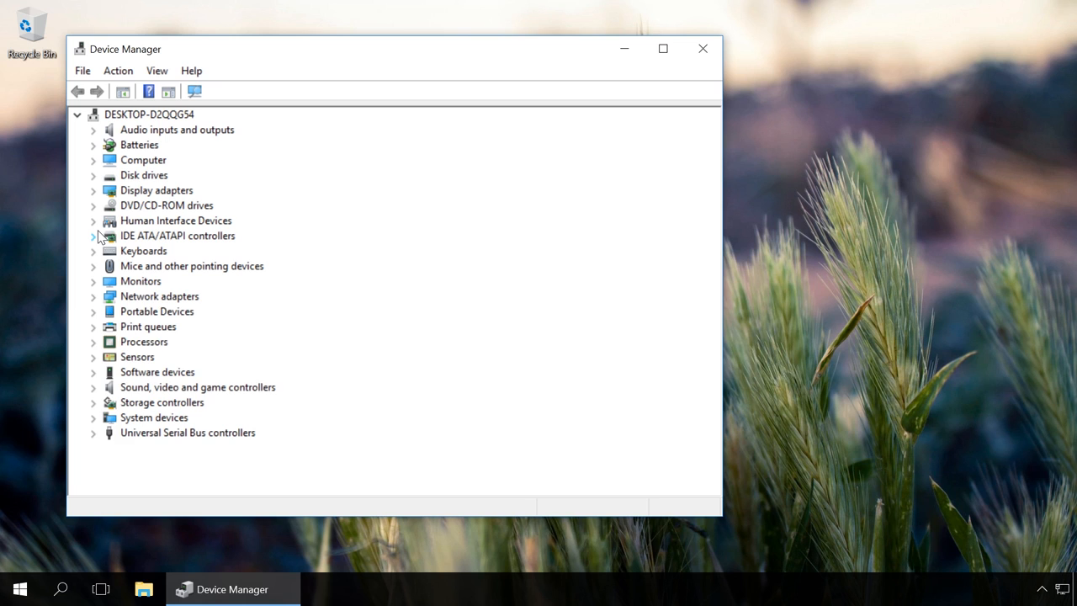
click(94, 236)
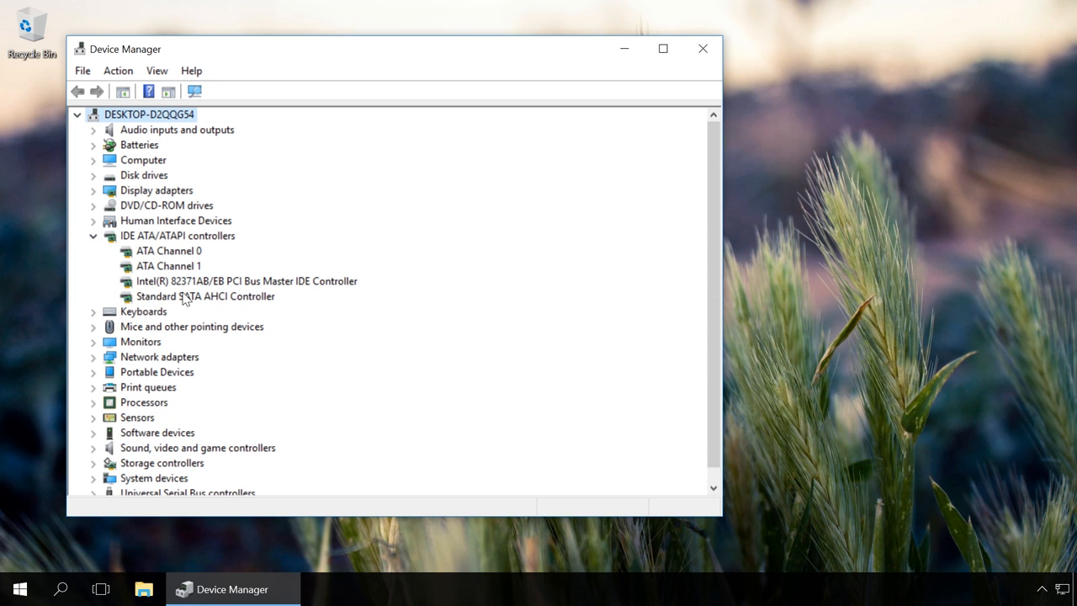
click(205, 296)
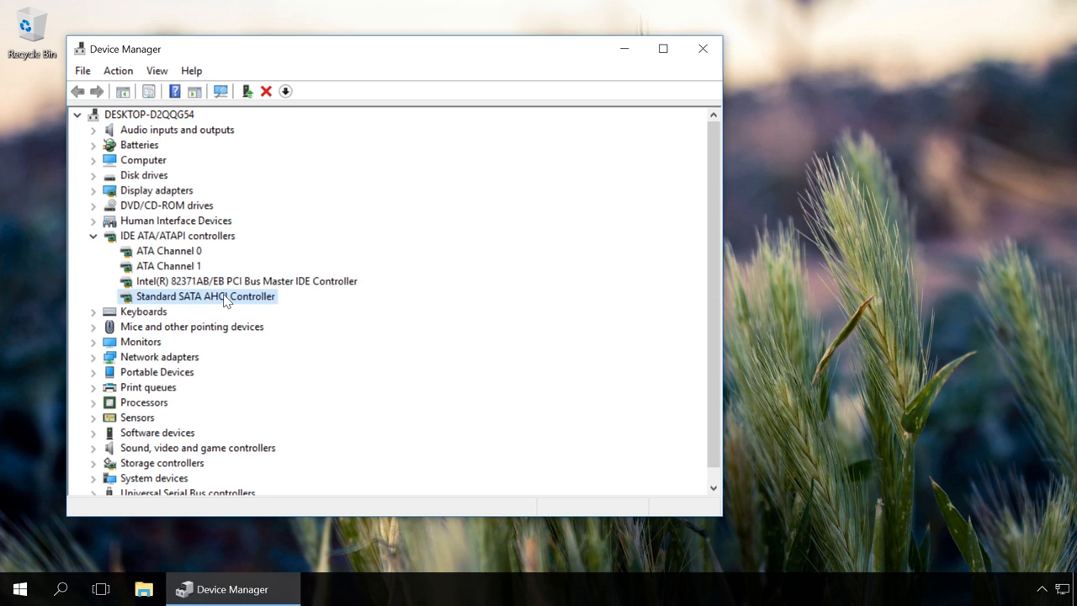
mouse_move(290, 301)
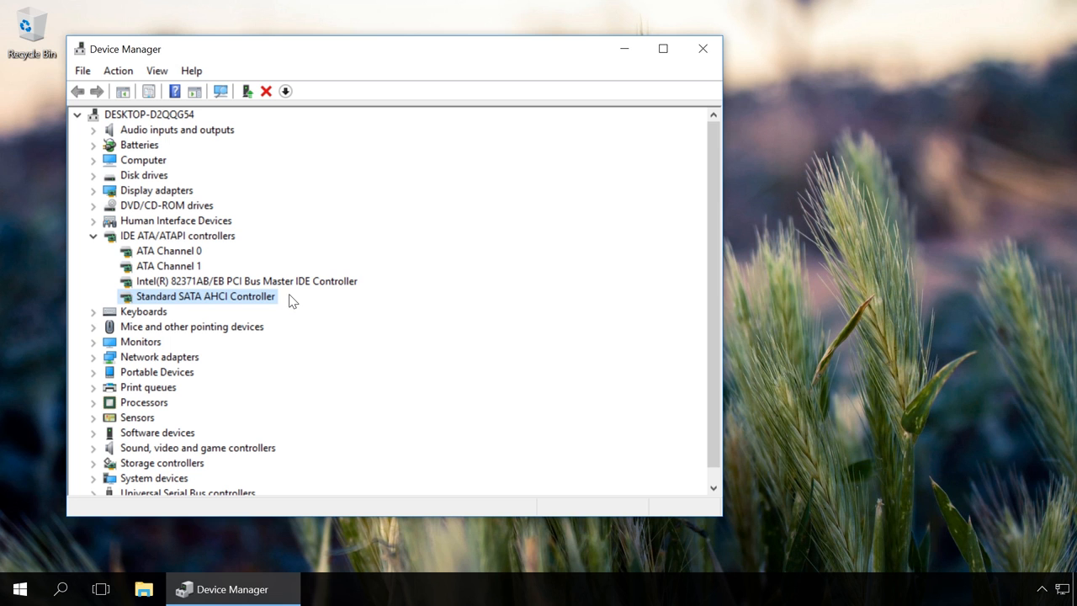
click(702, 48)
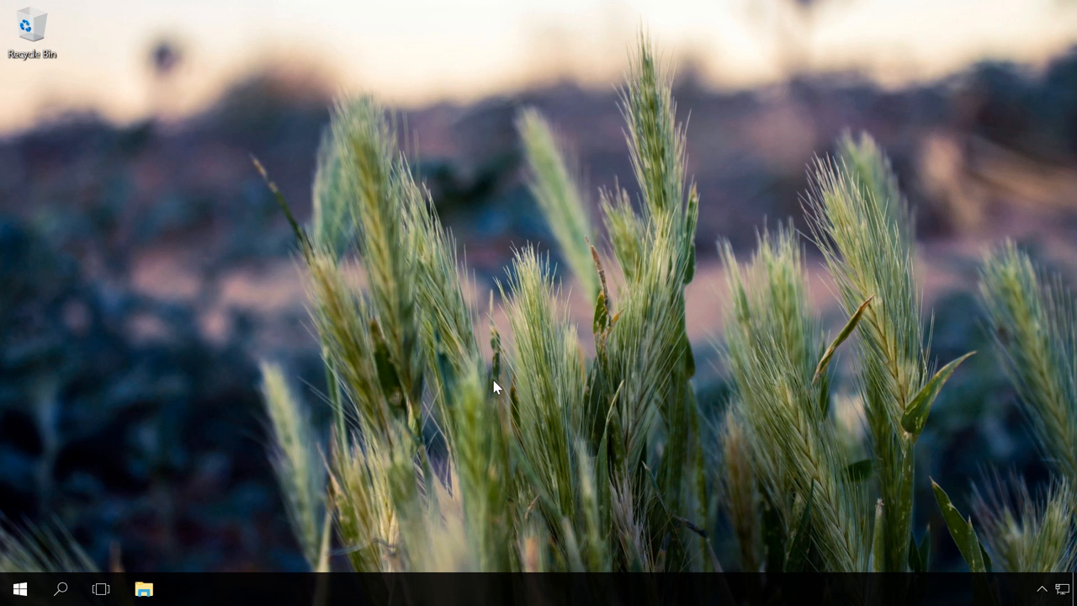
mouse_move(348, 352)
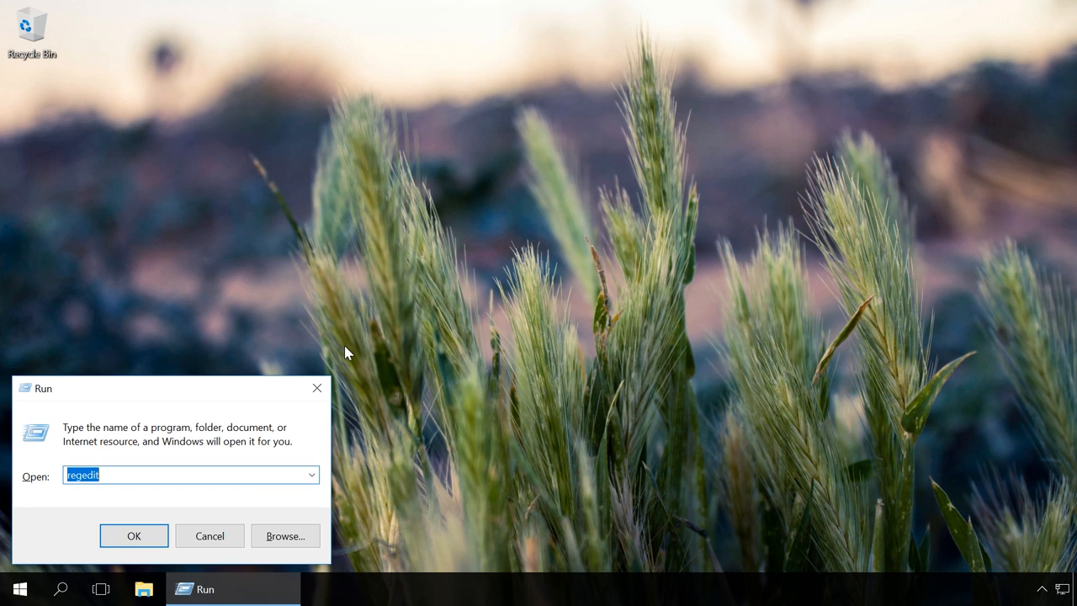
- Open regedit and expand HKEY_LOCAL_MACHINE\SYSTEM\CurrentControlSet\Services down to the iaStorV key
click(134, 535)
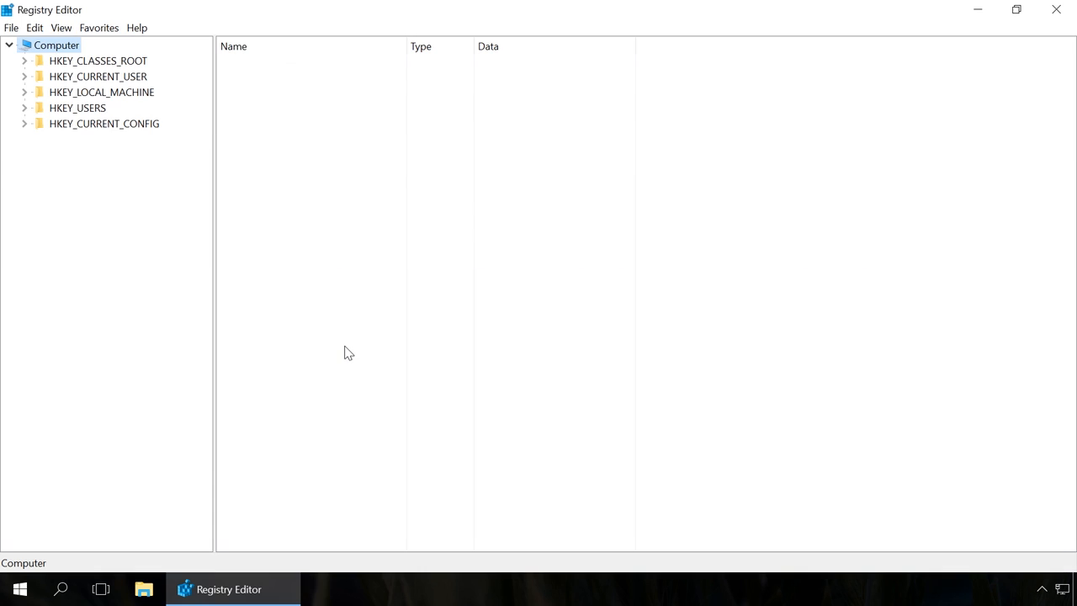
mouse_move(331, 346)
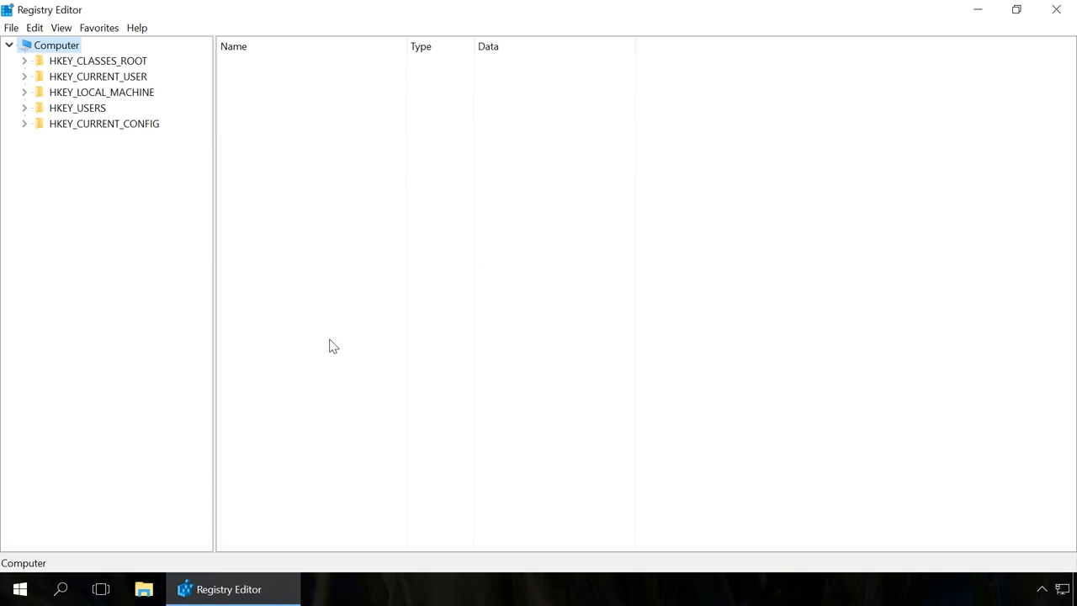
click(25, 91)
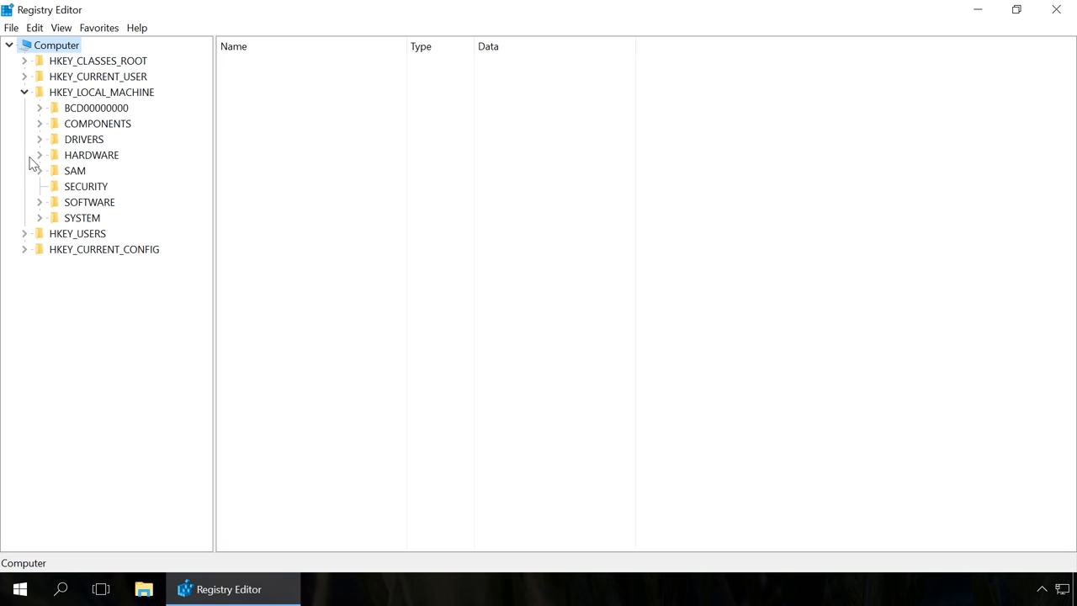
click(40, 217)
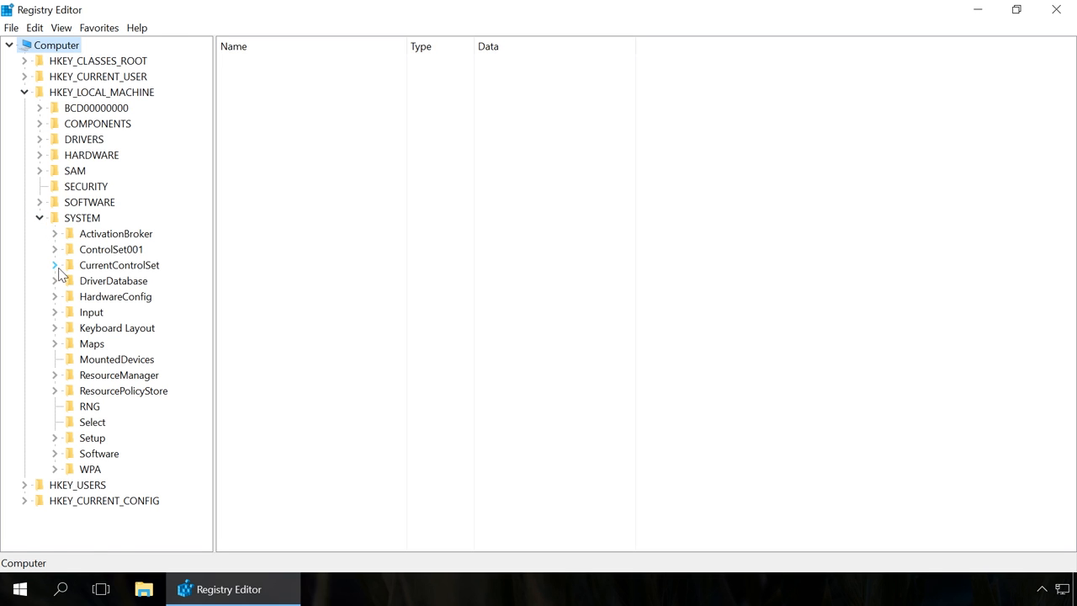
click(53, 265)
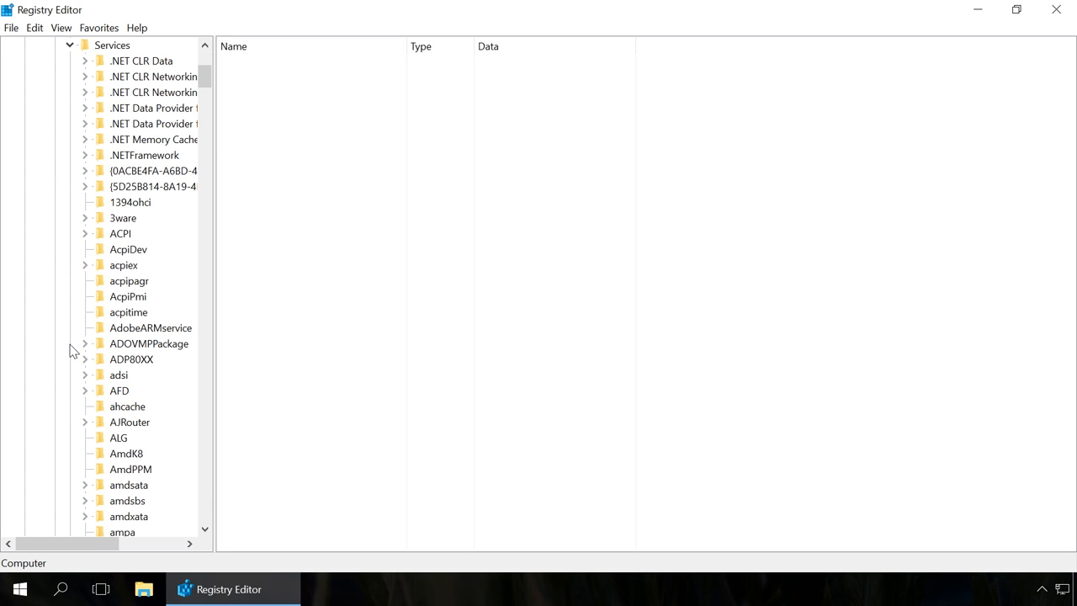
scroll(down, 3)
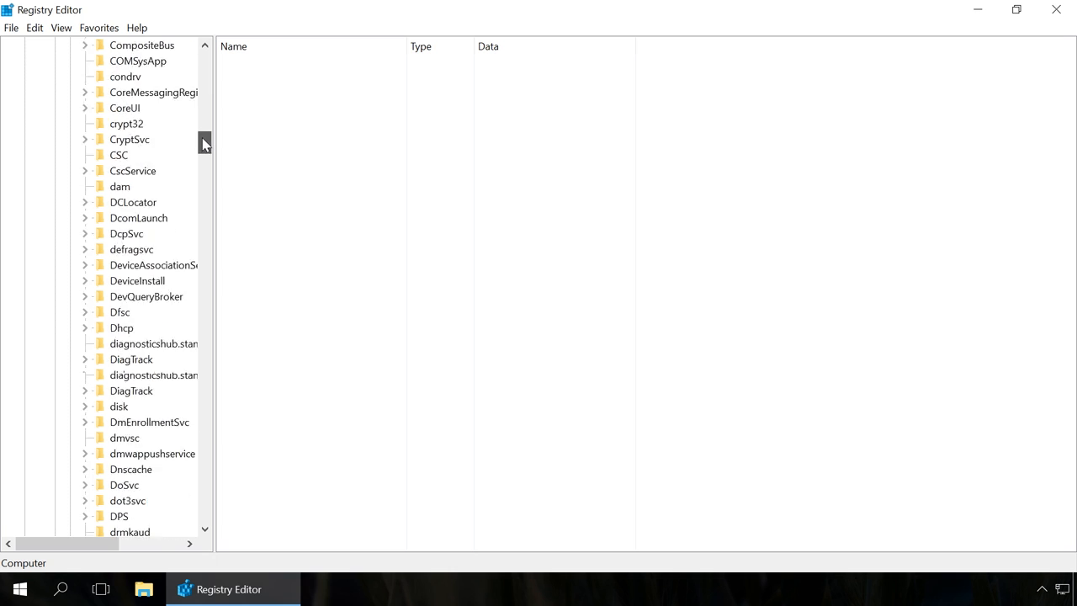
scroll(down, 3)
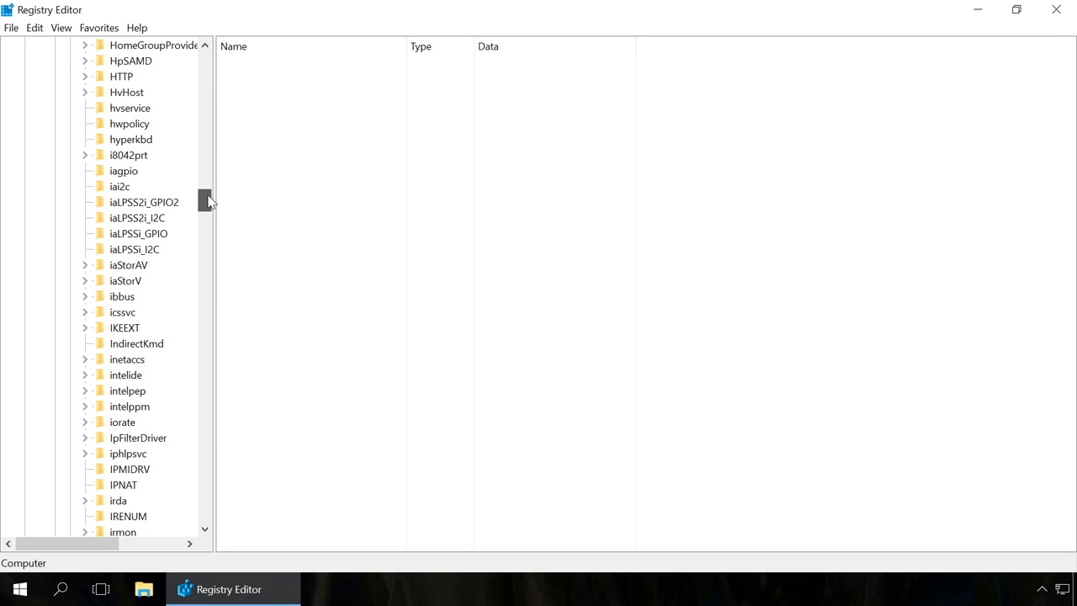
click(85, 280)
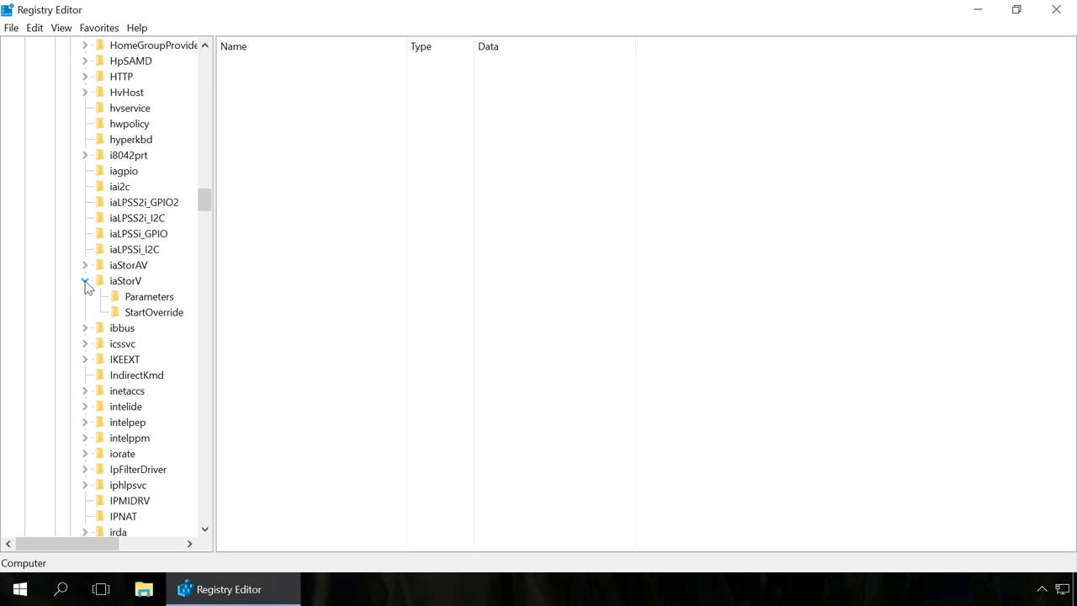
- Open iaStorV's Start value and keep its Value data at 0
click(124, 281)
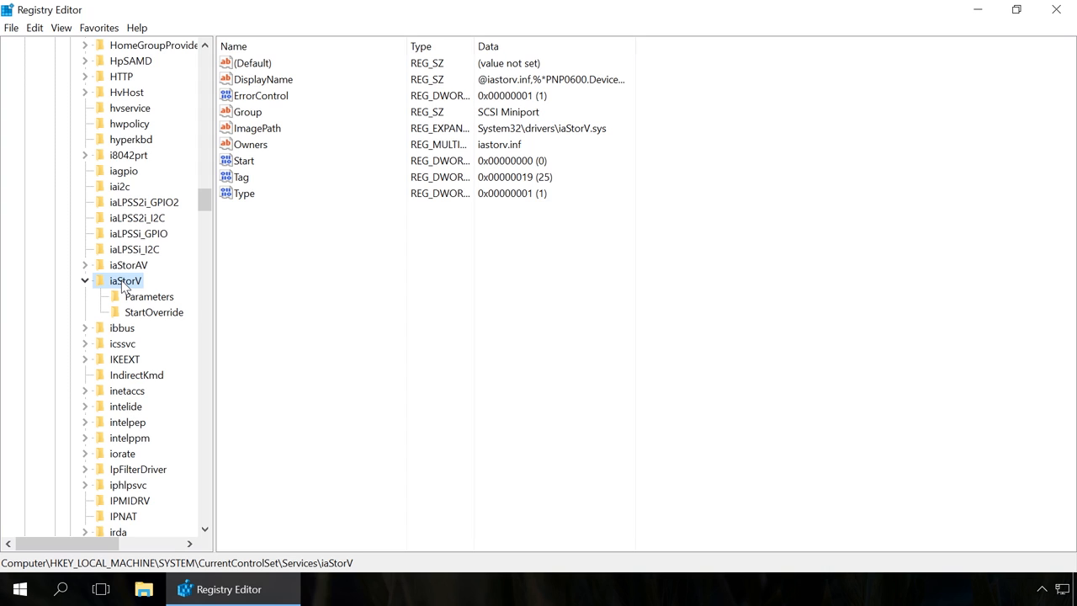
click(244, 161)
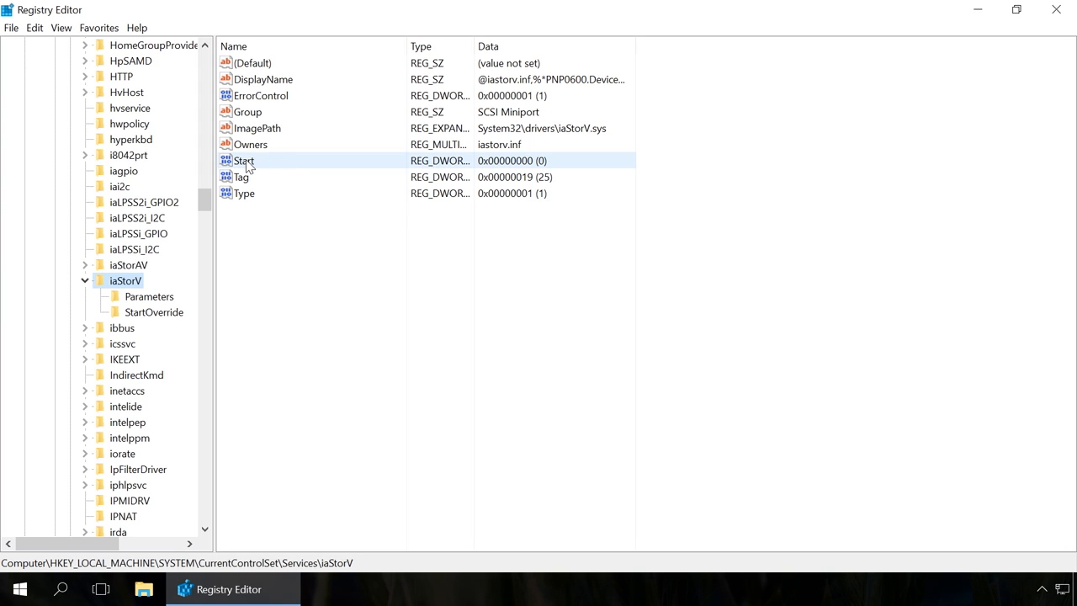
double_click(244, 161)
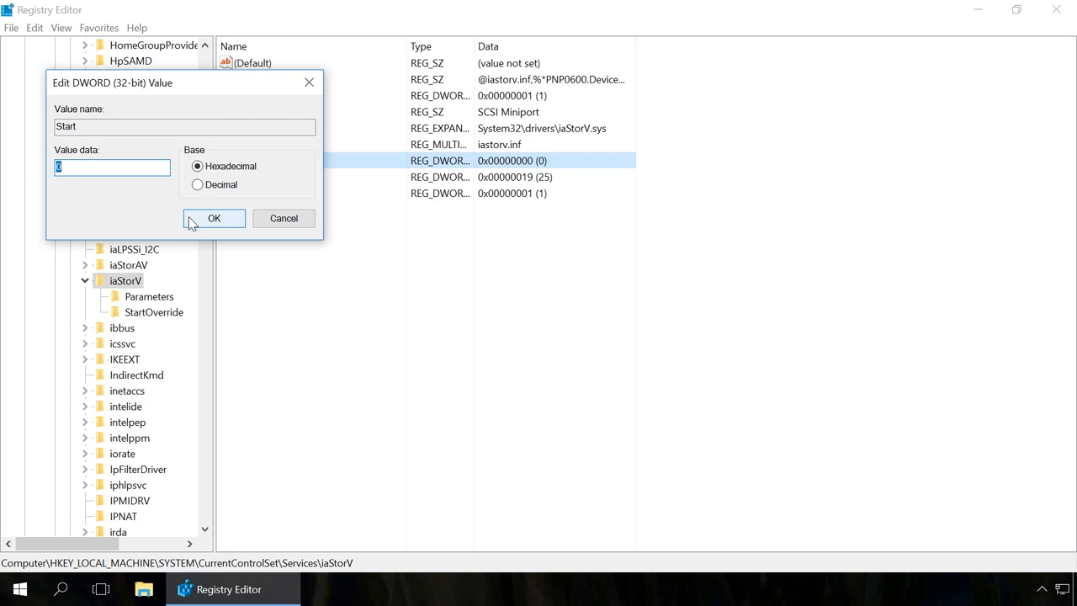
click(213, 218)
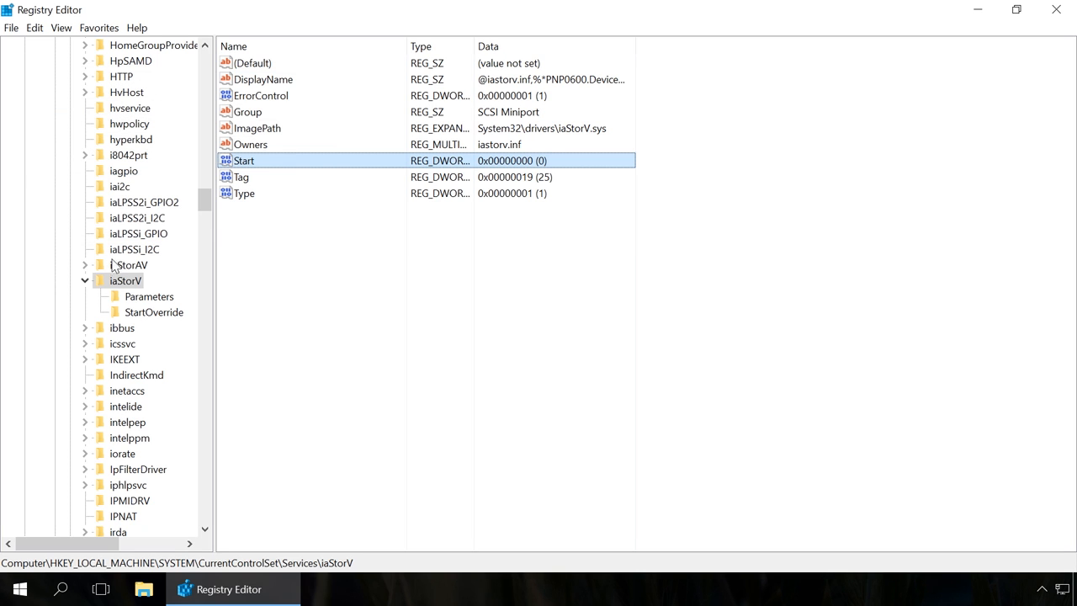
click(128, 264)
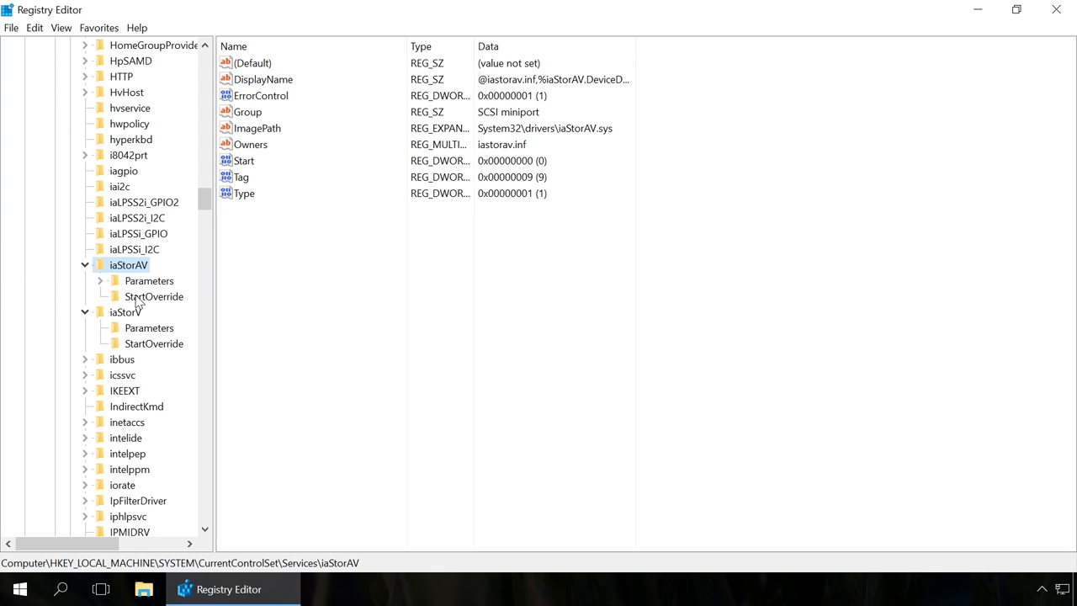
- Change the 0 value under iaStorAV\StartOverride from 3 to 0
click(154, 297)
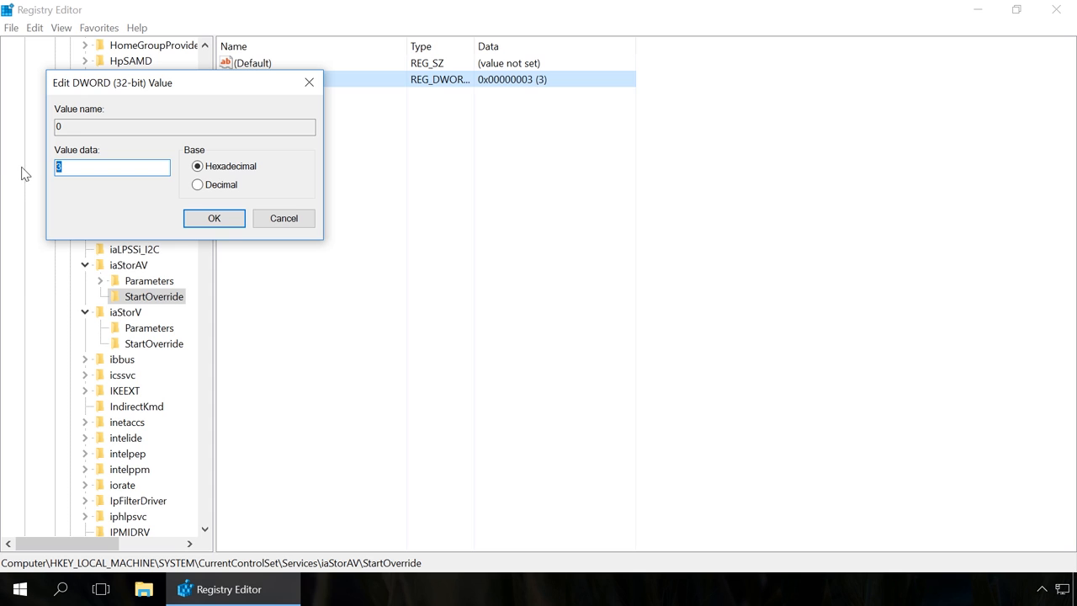
text(0)
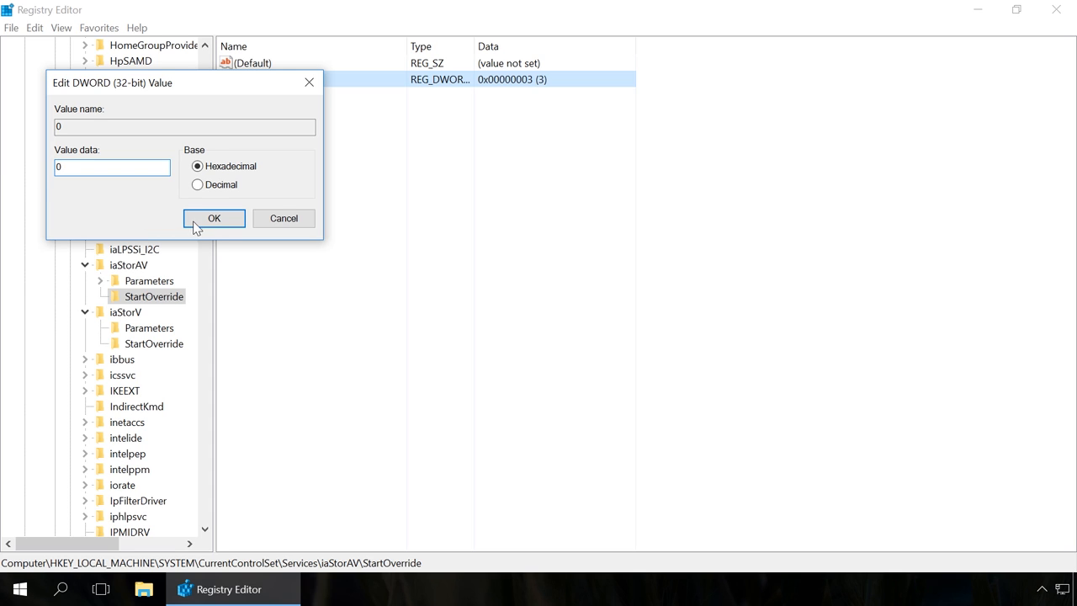
click(214, 218)
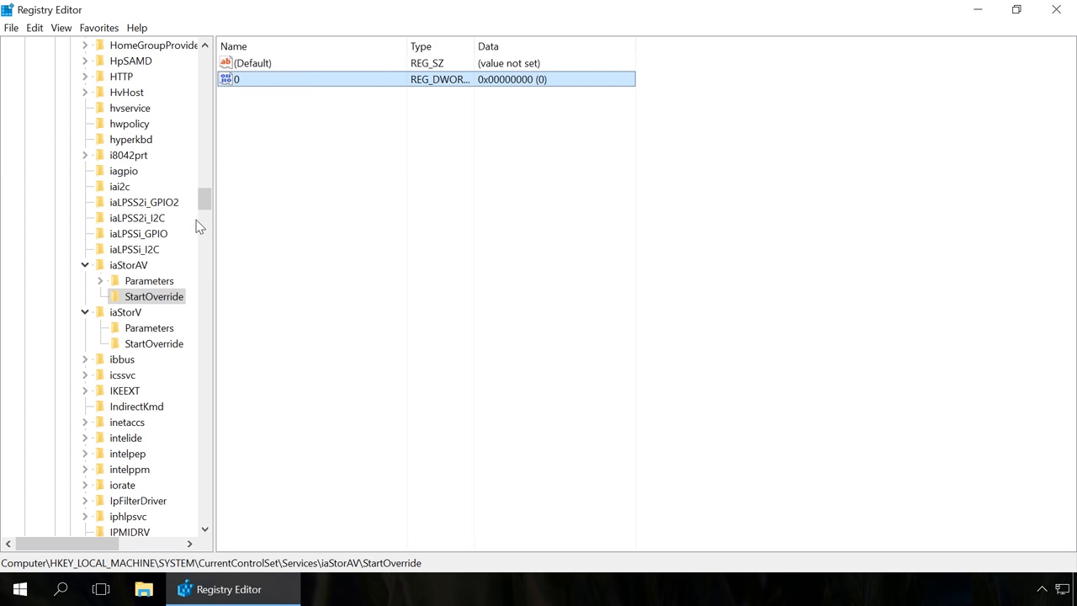
scroll(down, 3)
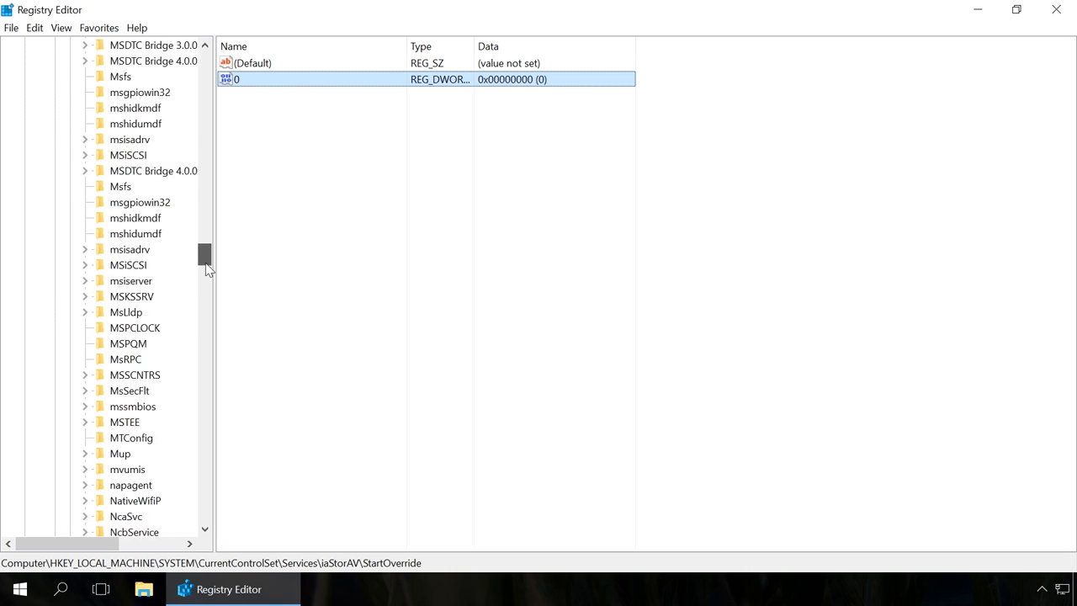
drag(206, 256, 206, 344)
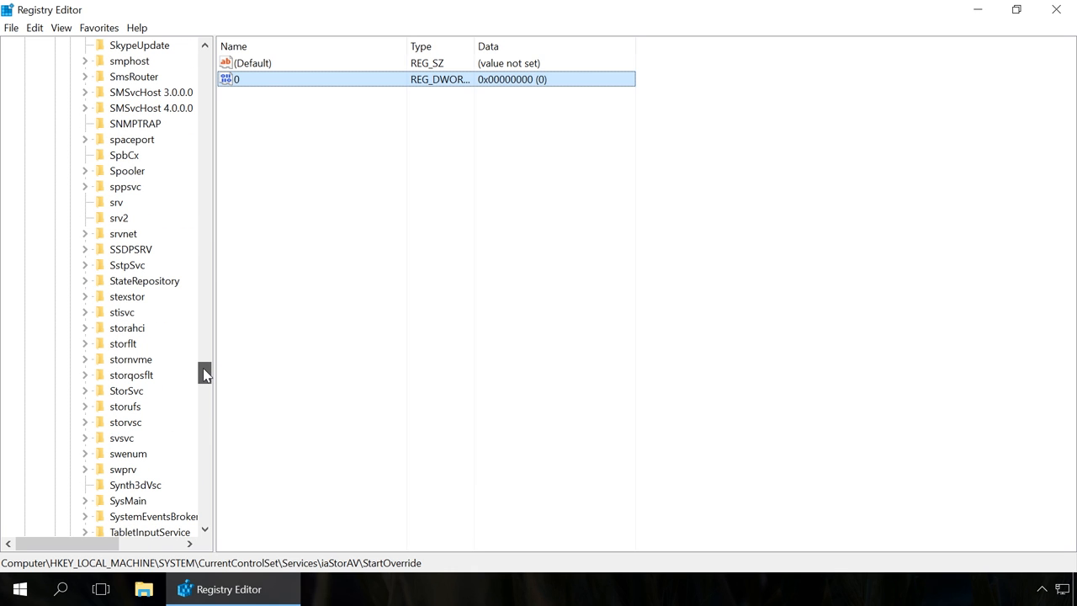
- Open storahci's Start value and confirm its Value data is 0
click(126, 327)
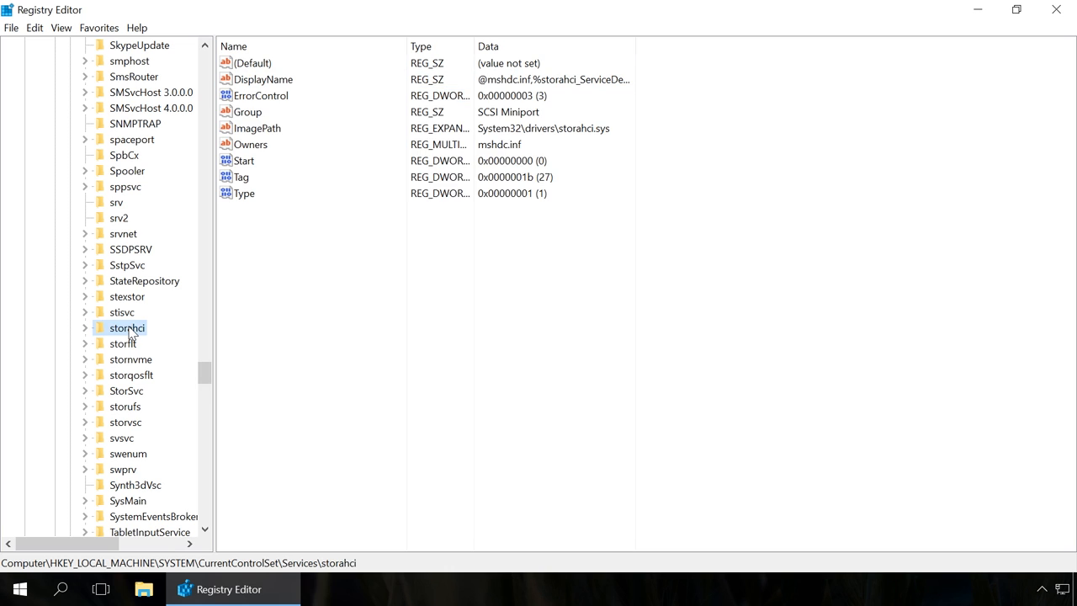
click(244, 160)
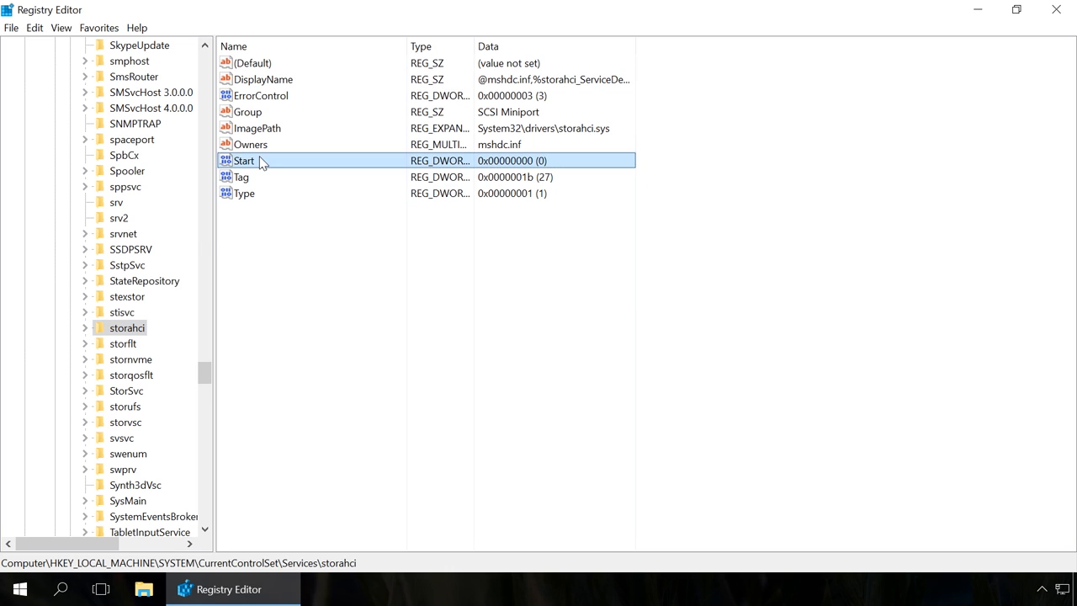
double_click(243, 160)
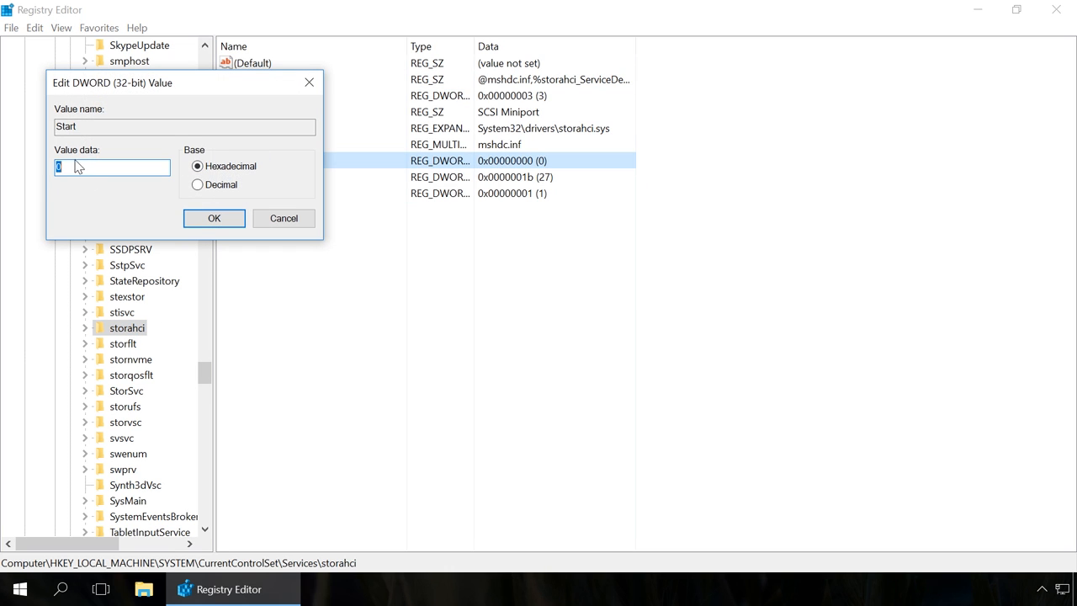
click(213, 217)
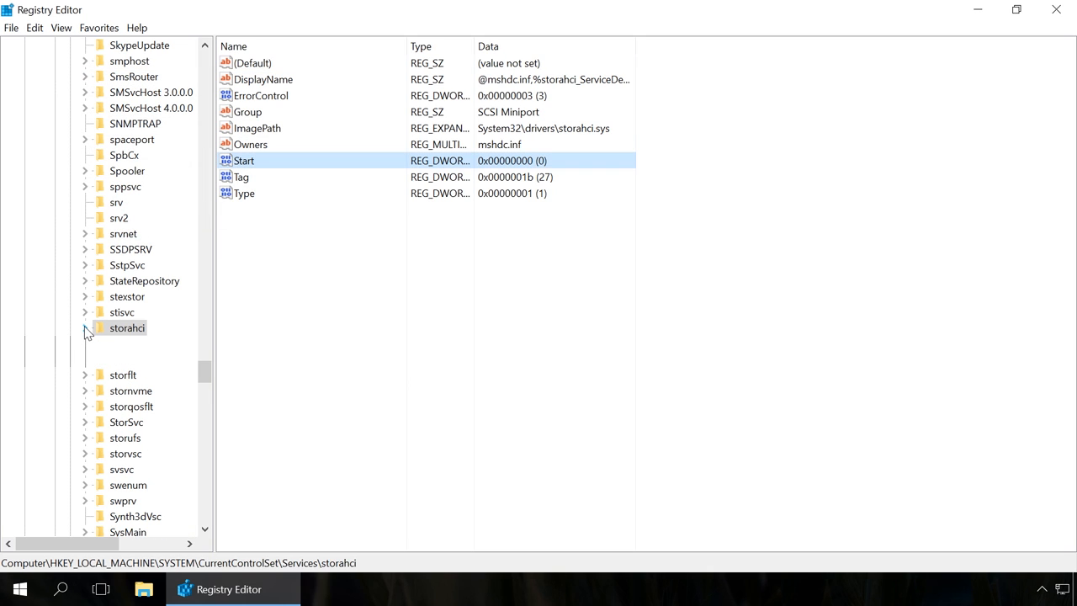
click(85, 328)
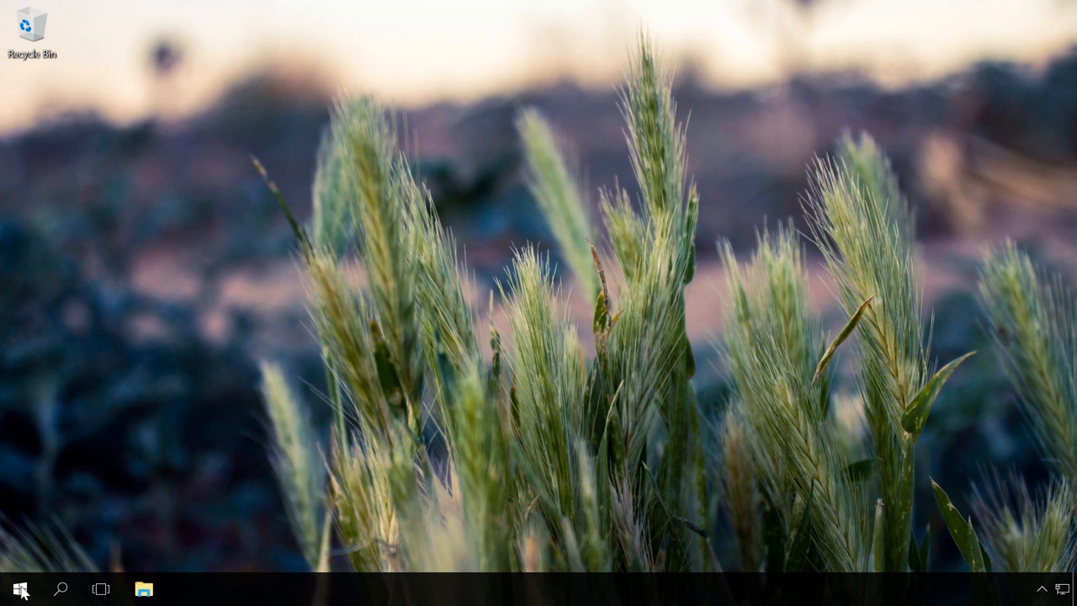
- Restart through Troubleshoot > Advanced options > Startup Settings to boot into Safe Mode
click(20, 588)
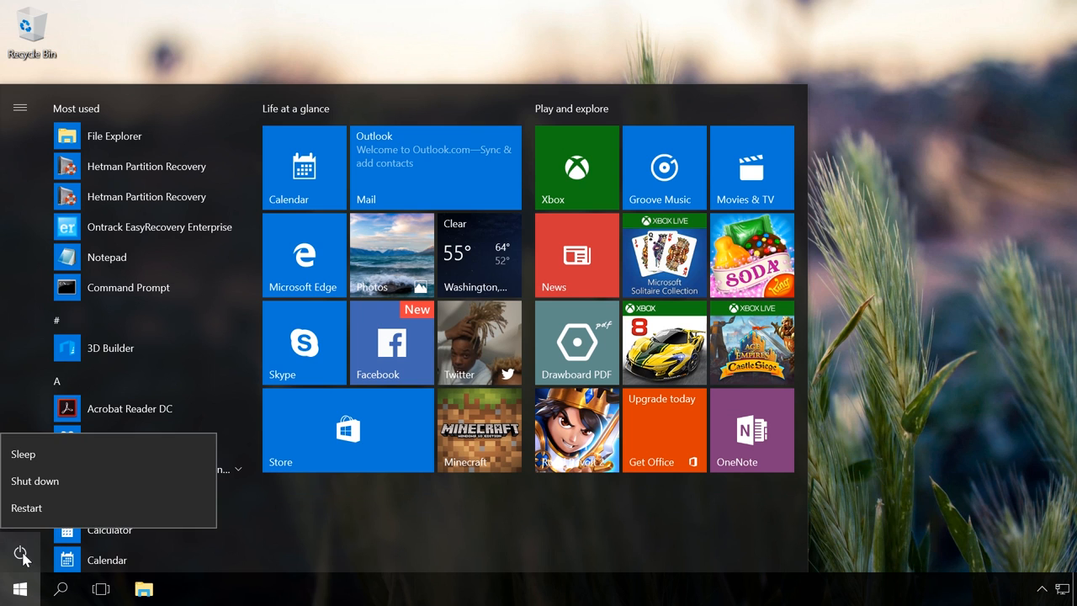
click(27, 507)
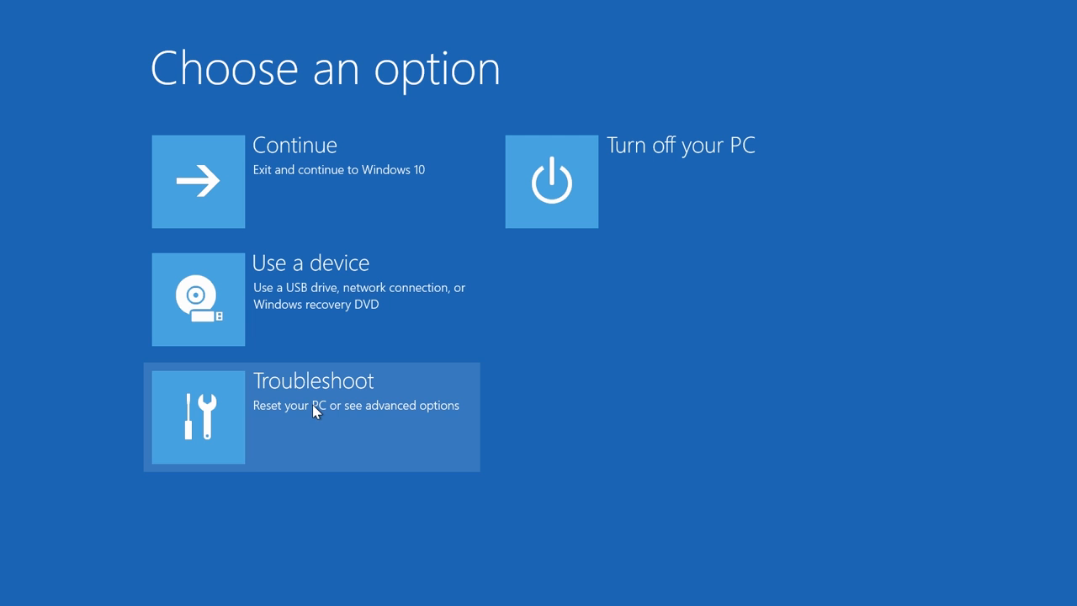
click(311, 416)
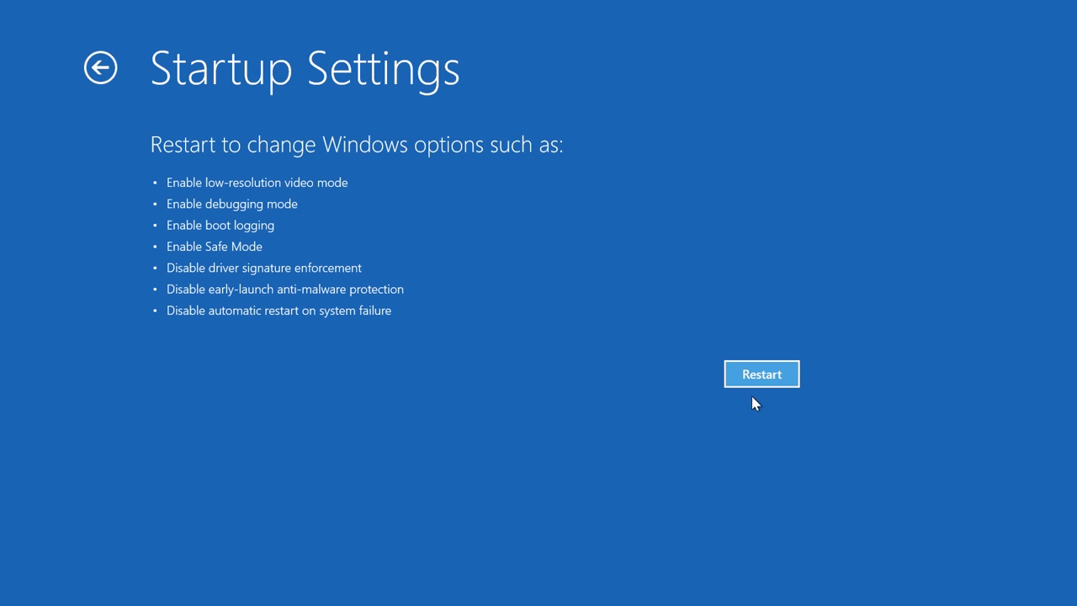
click(760, 374)
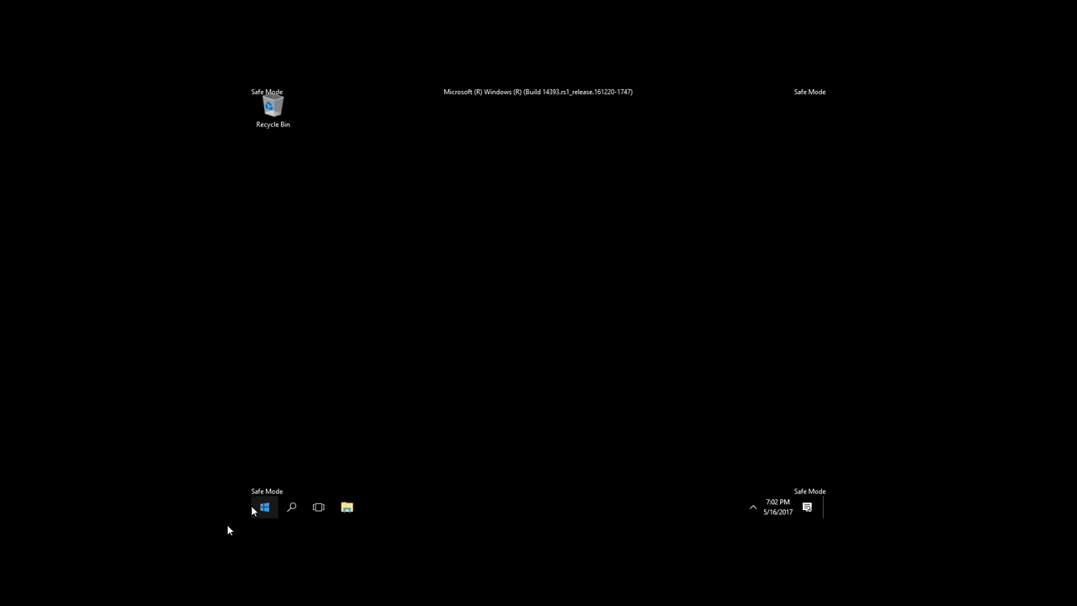
- Restart the PC from Safe Mode using Start > Power > Restart
click(265, 506)
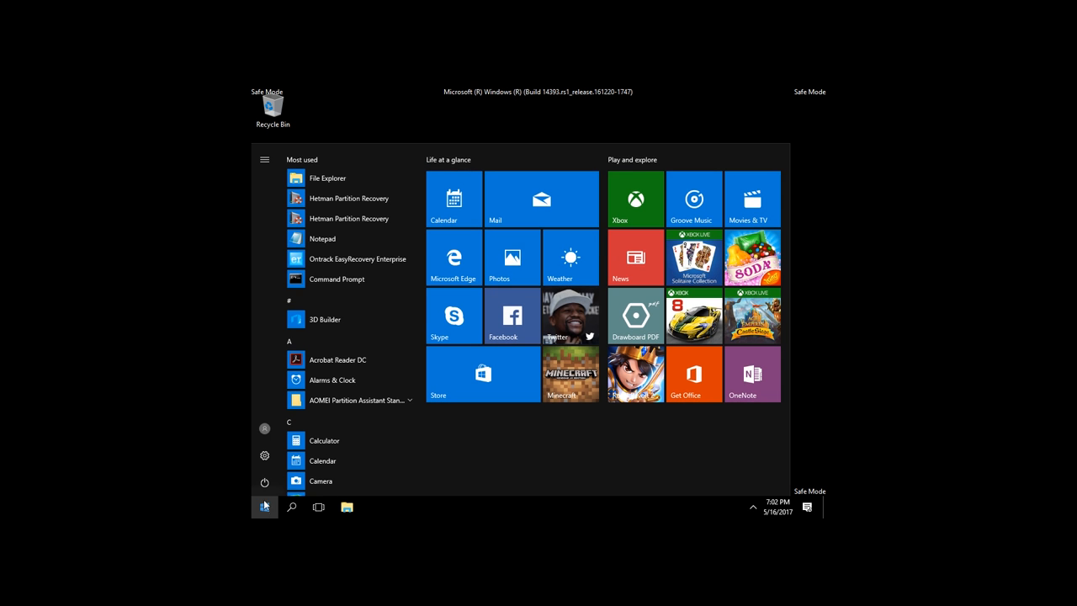
click(264, 482)
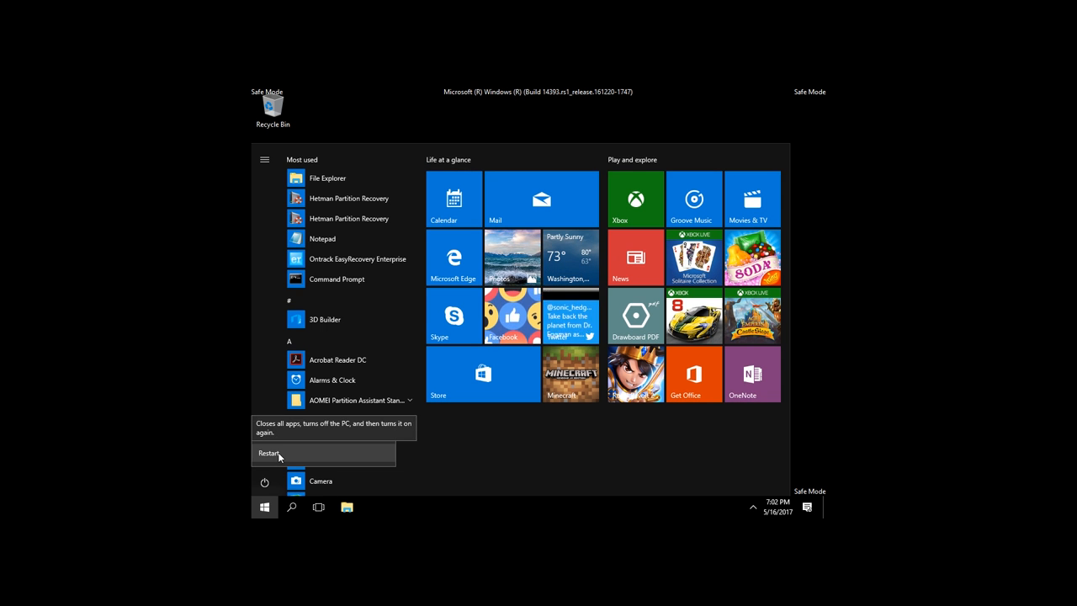
click(269, 453)
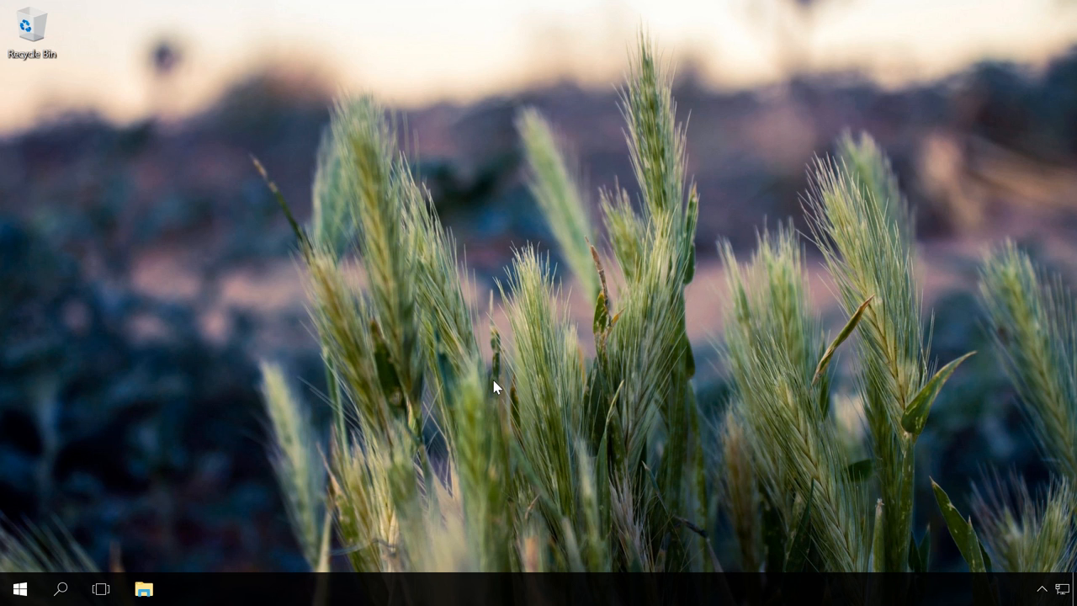
mouse_move(351, 372)
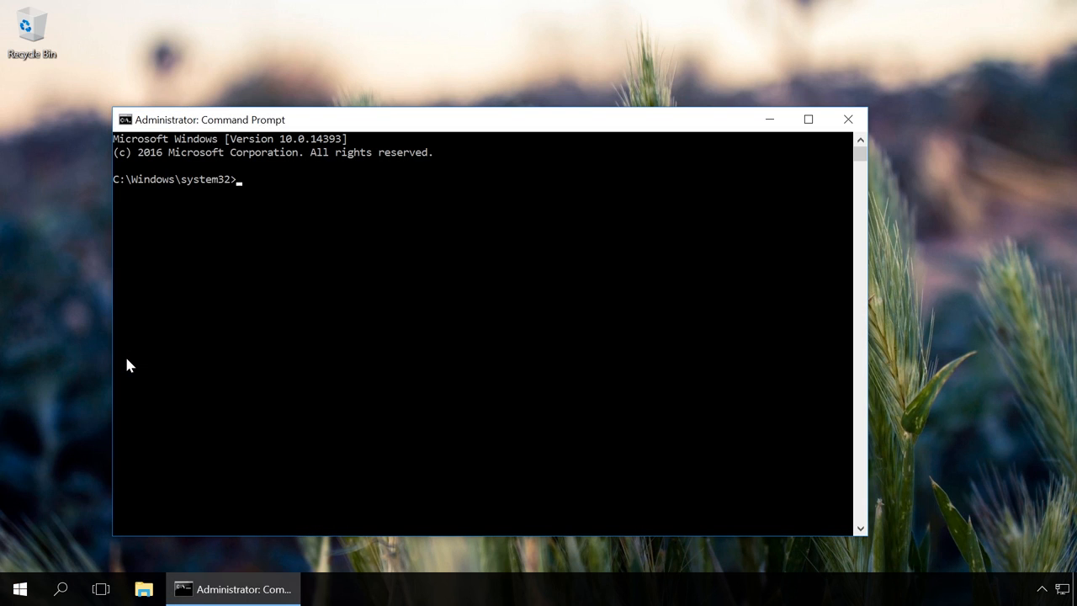
- Run 'bcdedit /set {current} safeboot minimal' in the elevated Command Prompt, then close it
text(bcdedit /)
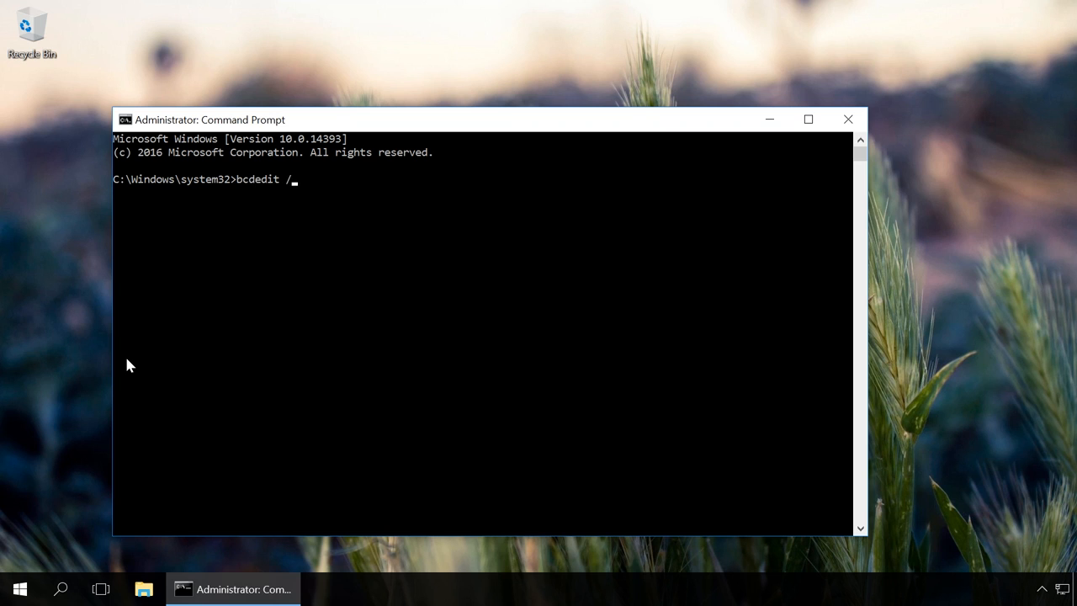
text(set {)
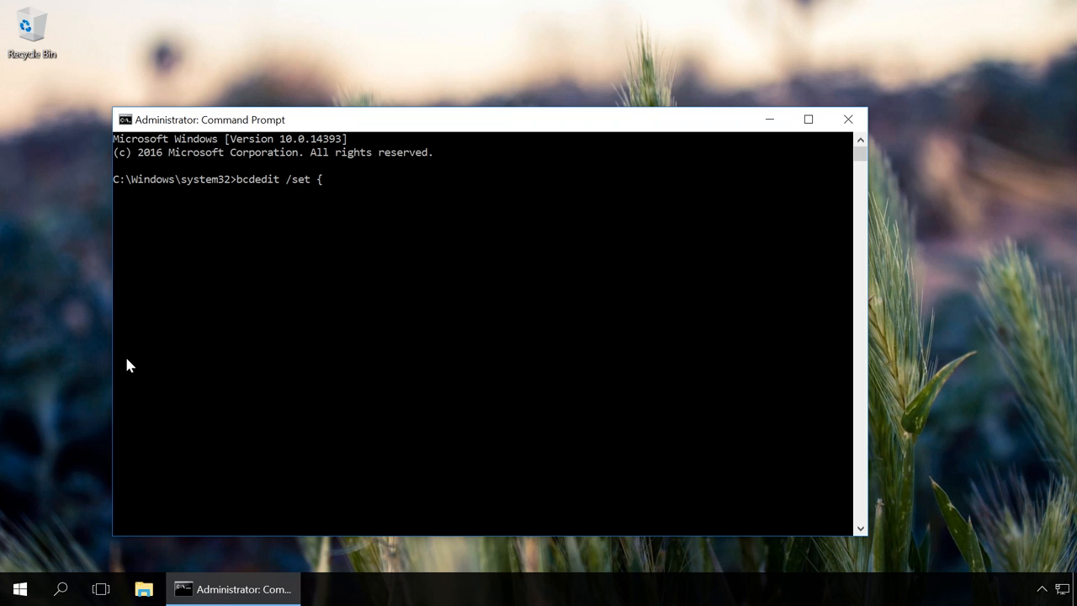
text(current})
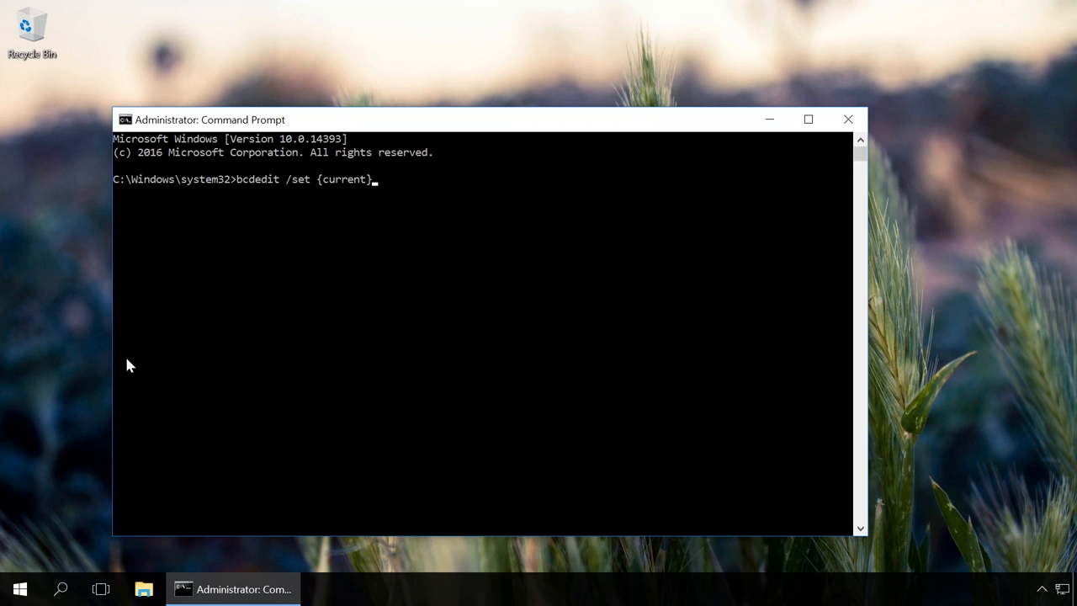
text(safeboot)
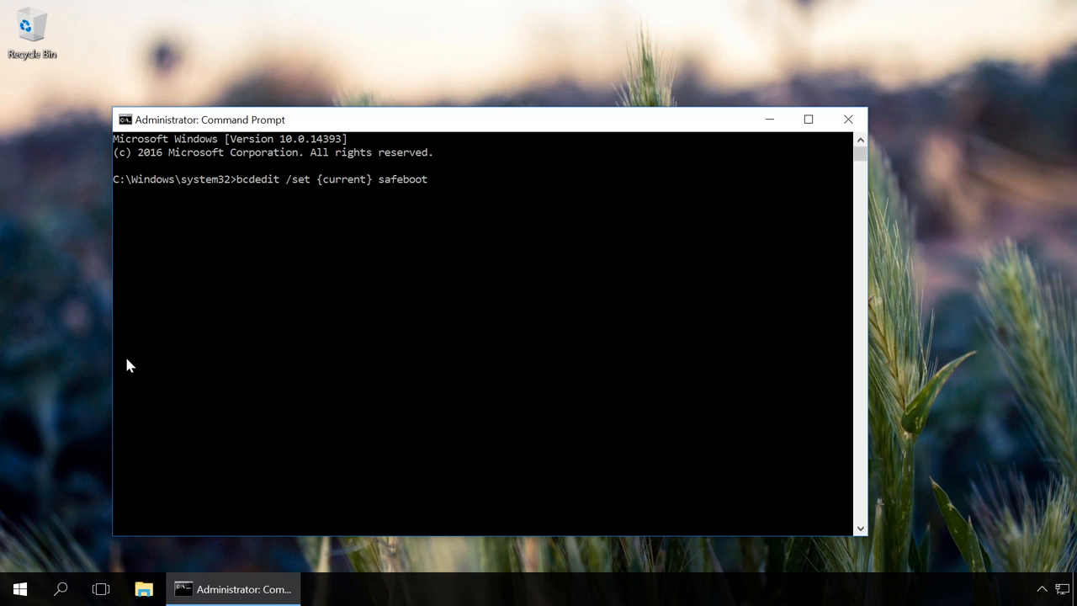
text(minimal)
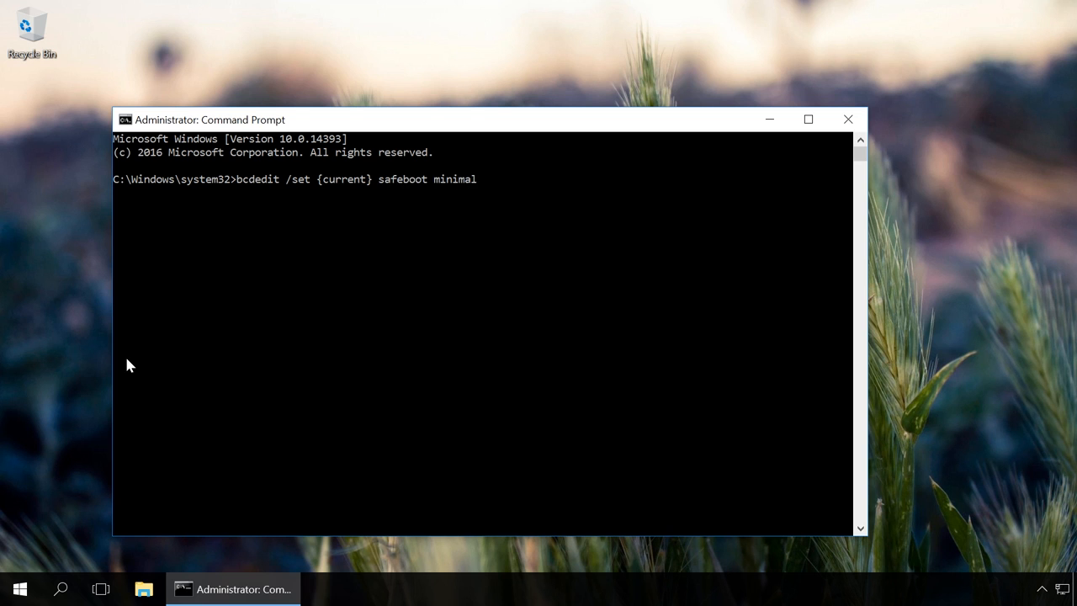
key(enter)
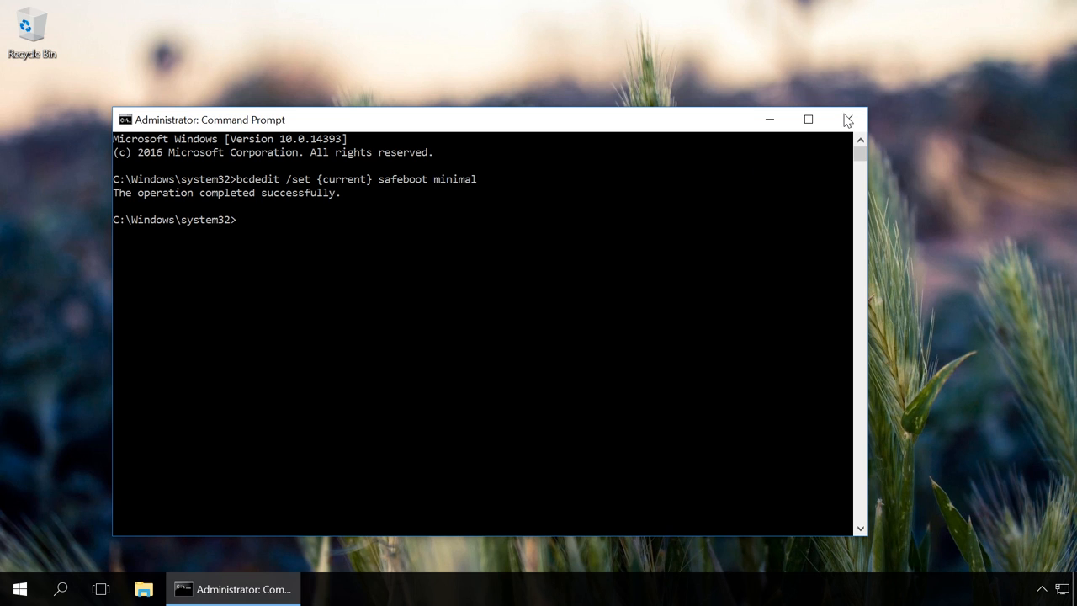
click(847, 119)
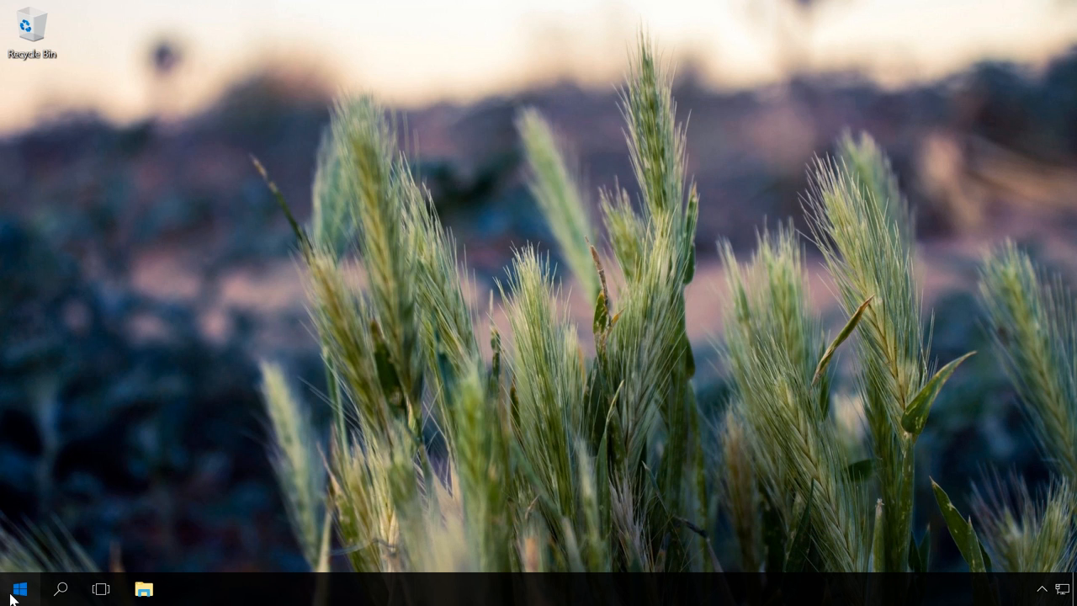
- Open the Start menu to restart the PC into Safe Mode
click(18, 588)
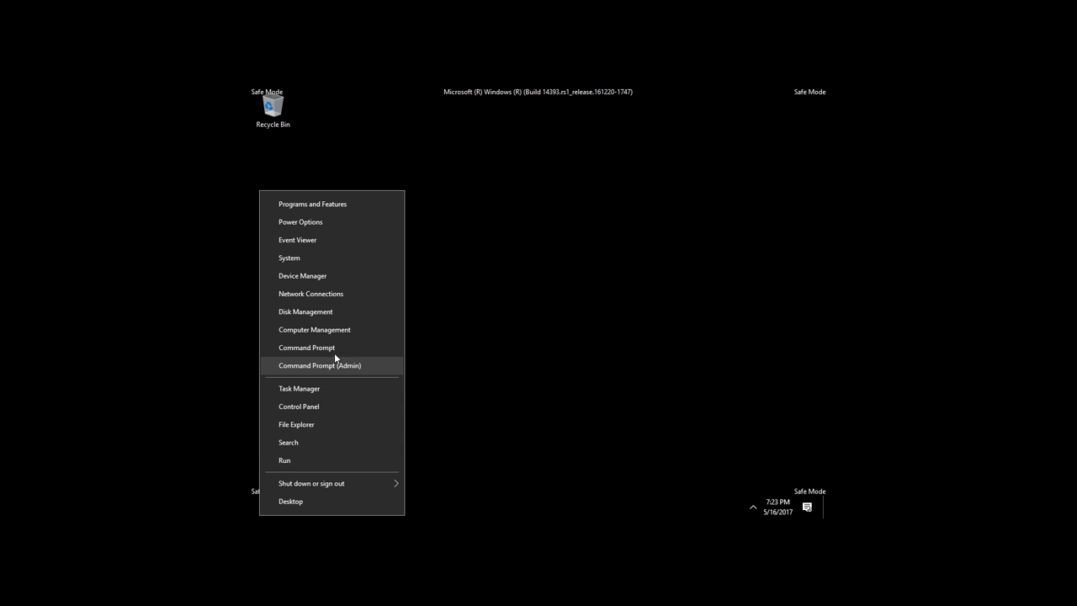
- Run 'bcdedit /deletevalue {current} safeboot' in an admin Command Prompt
click(318, 365)
text(bcdedit /)
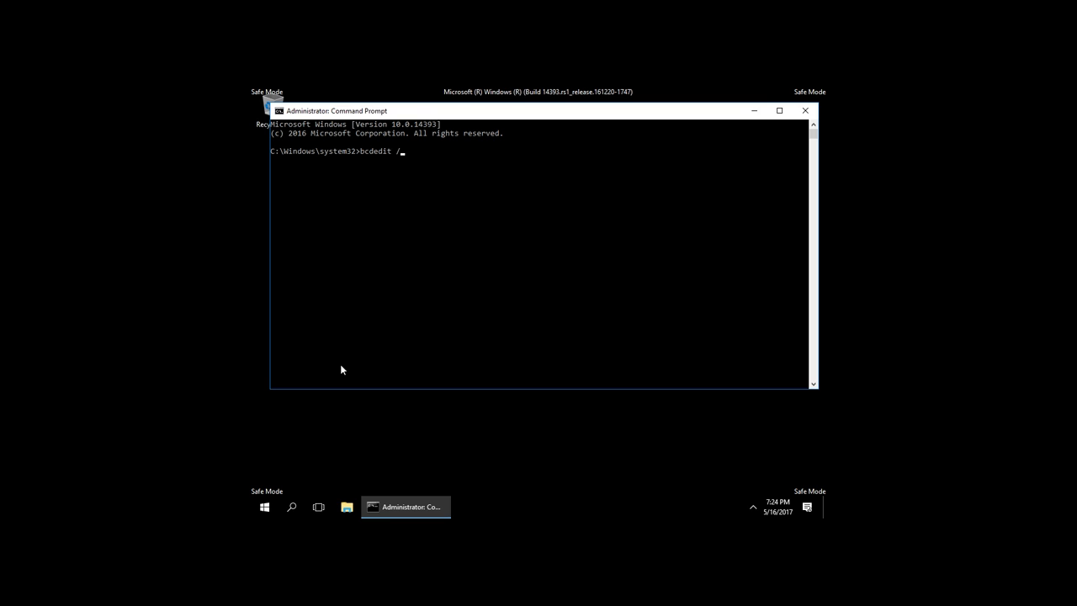
text(deletevalue {cu)
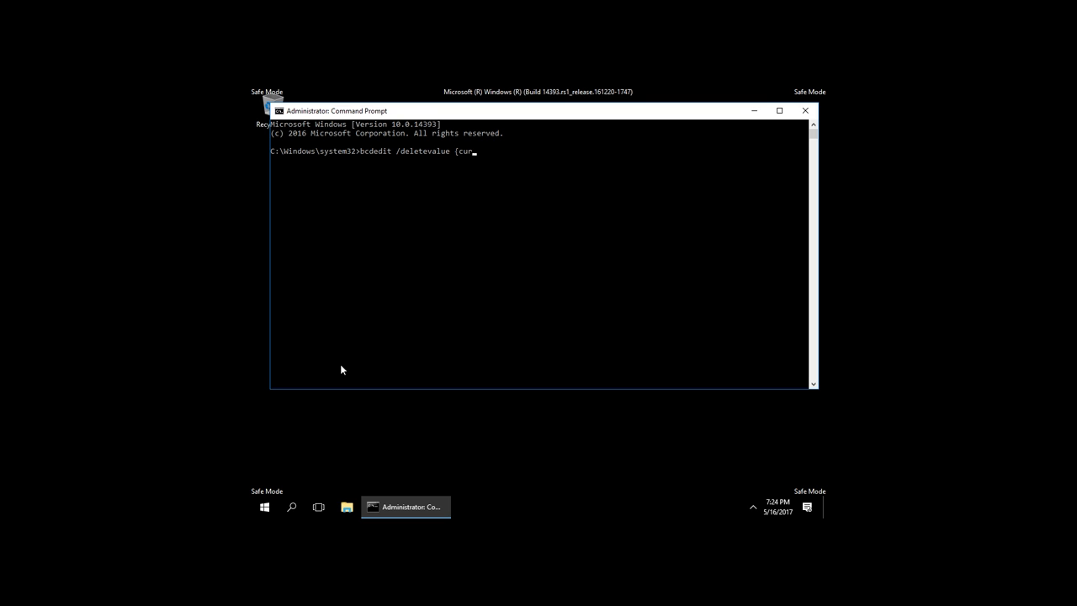
text(rent} safeboot)
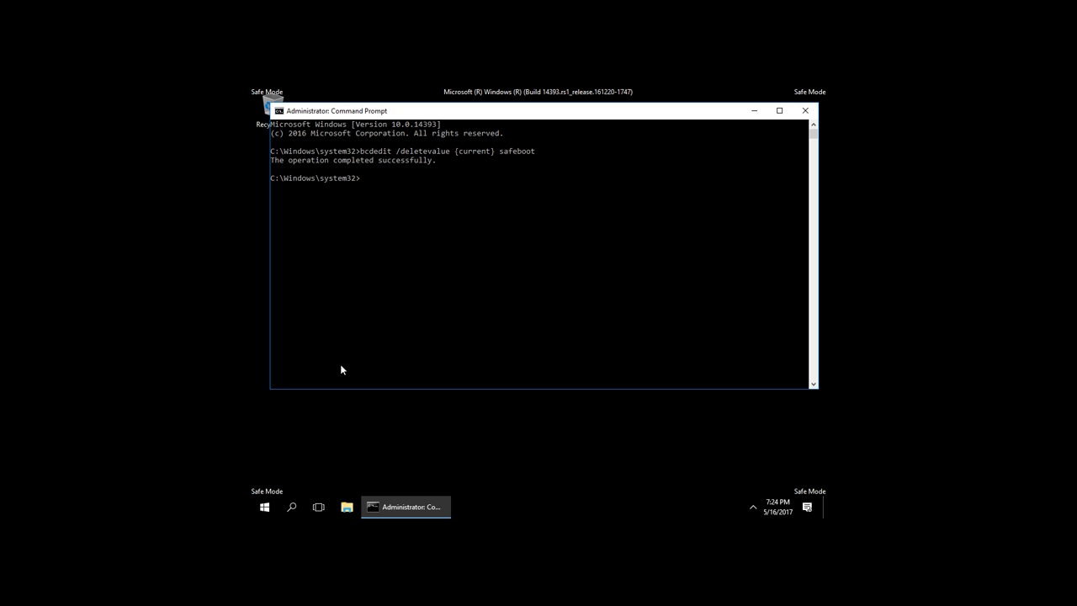
click(265, 506)
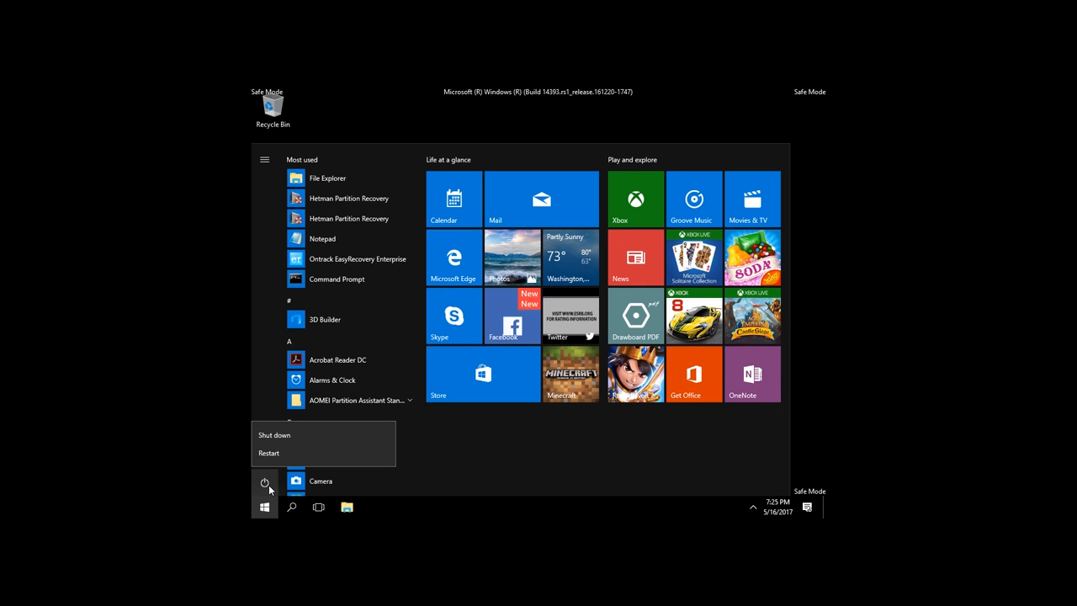